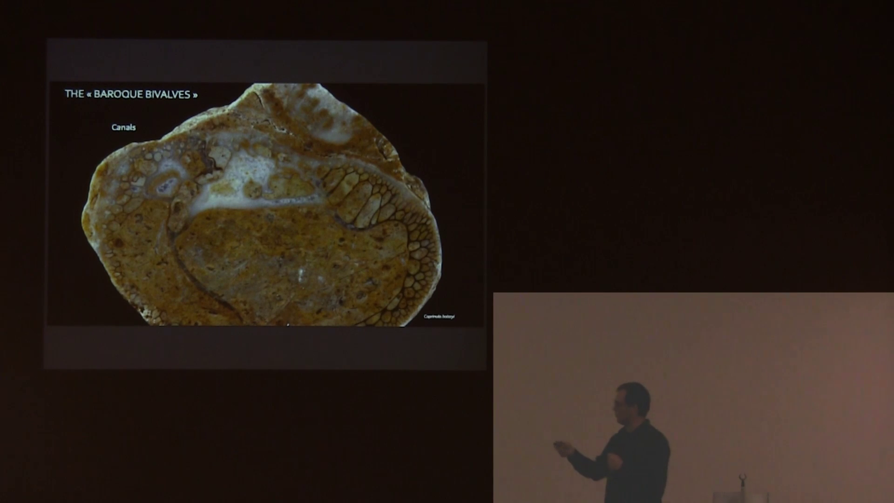
key(Right)
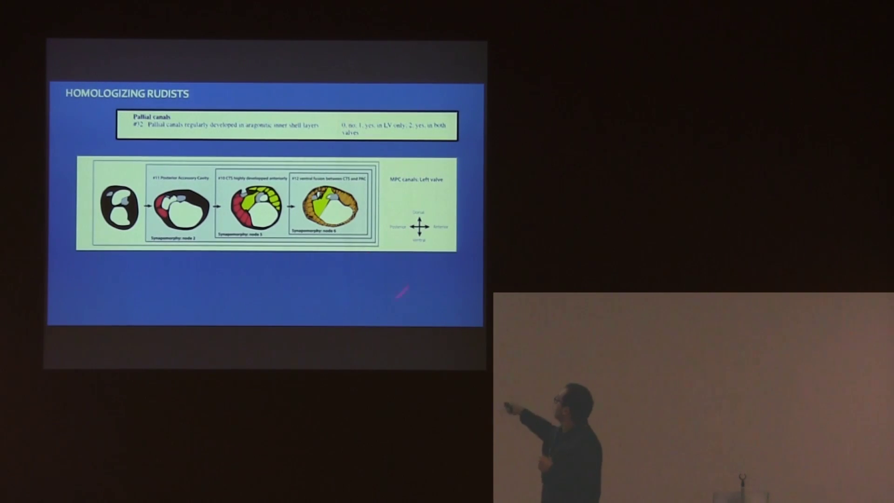